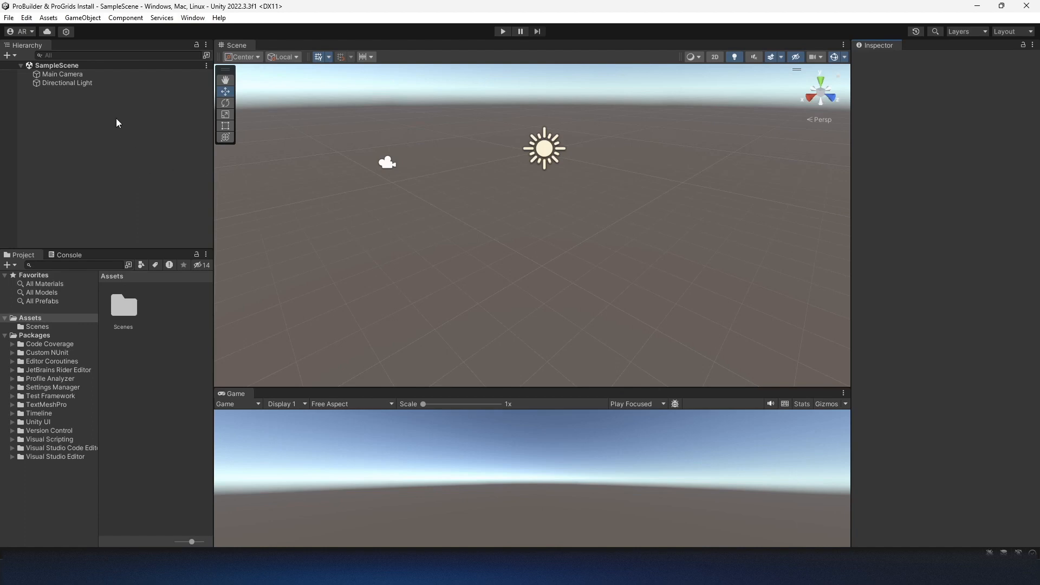
pyautogui.moveTo(235, 18)
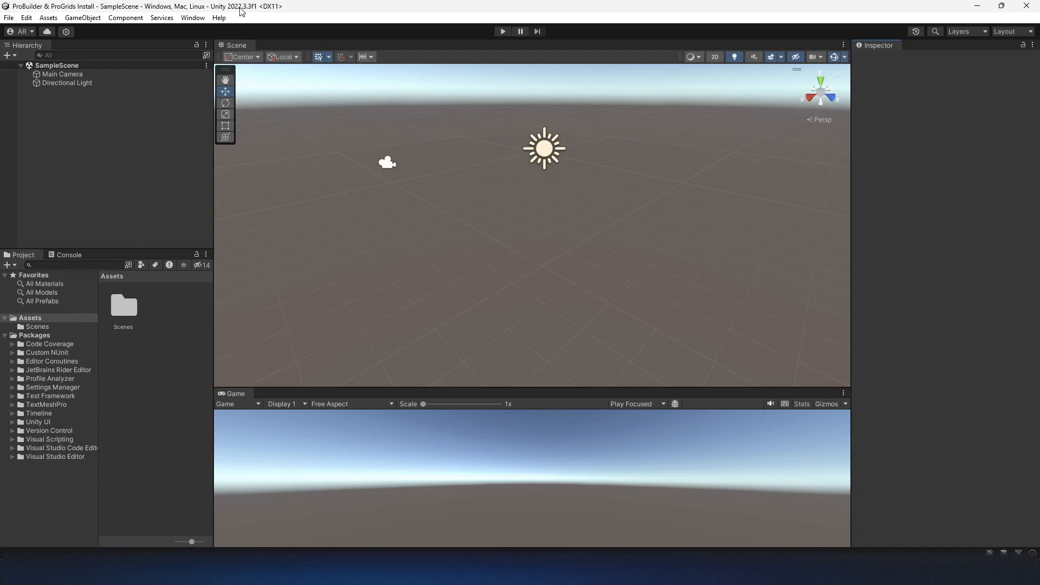
pyautogui.moveTo(252, 13)
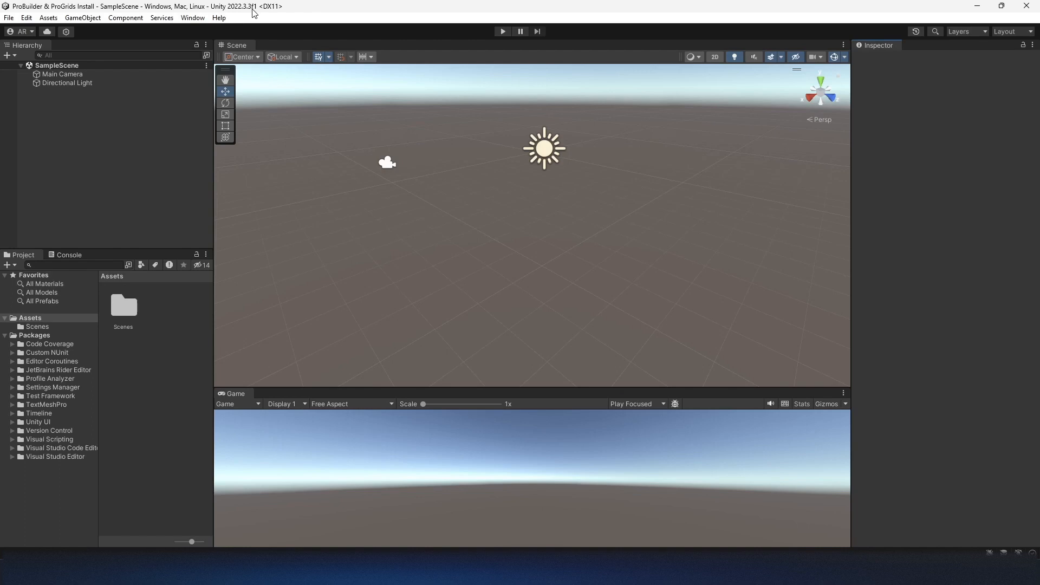
pyautogui.moveTo(168, 145)
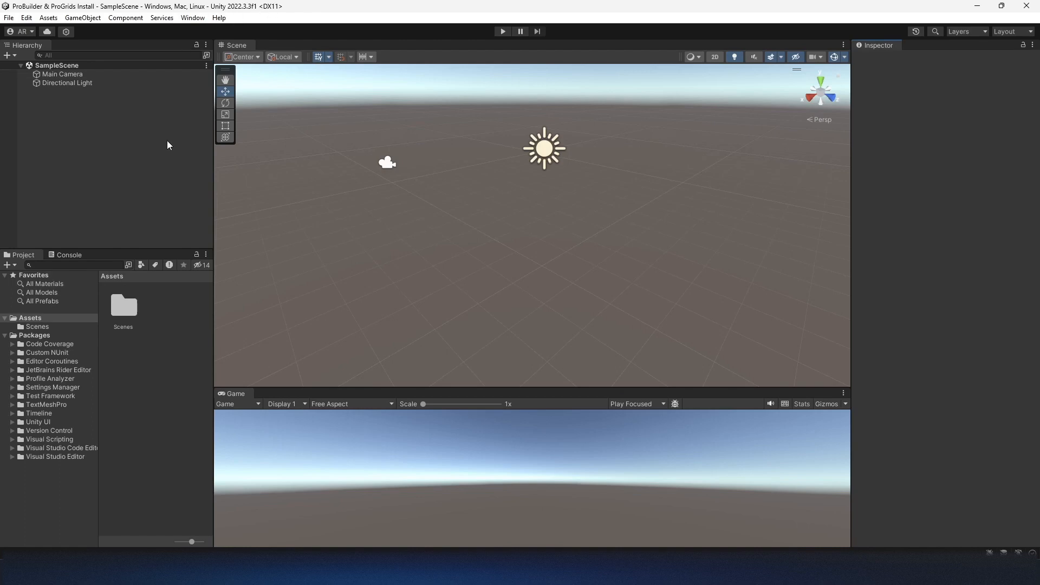
# Bring up the Package Manager and switch its package list to the Unity Registry
pyautogui.click(193, 18)
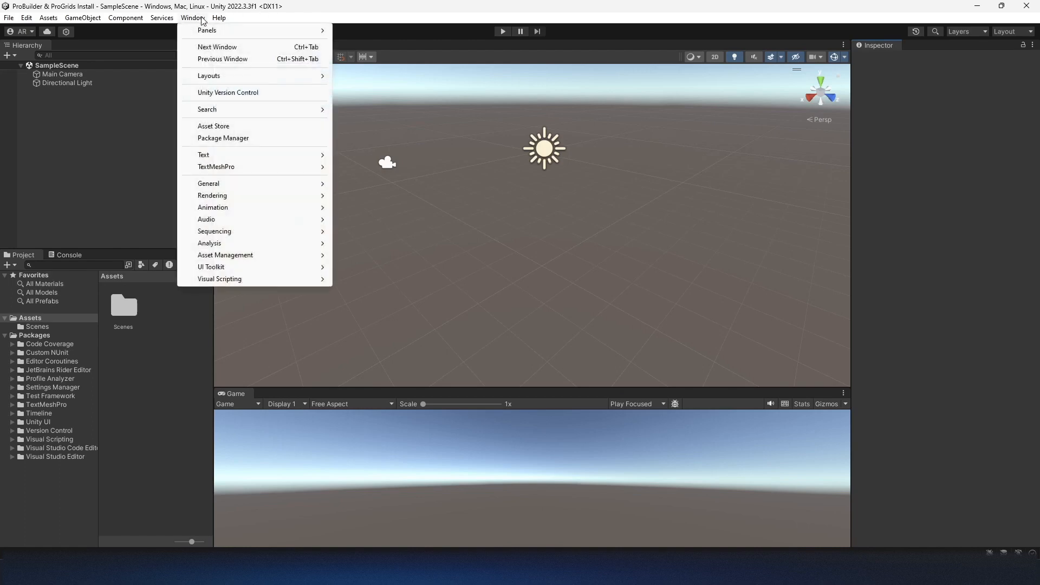
pyautogui.click(223, 138)
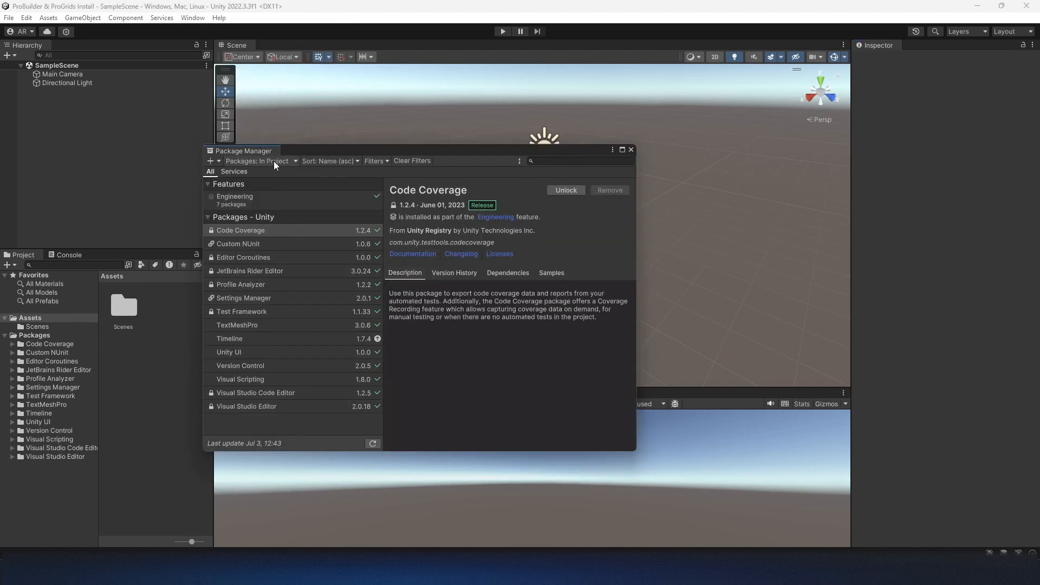
pyautogui.click(258, 160)
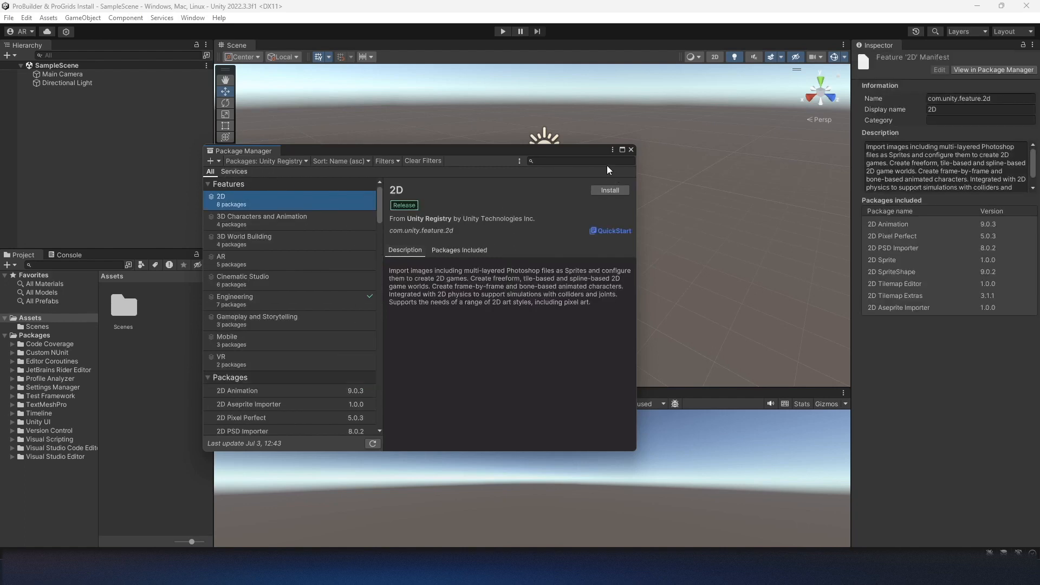
# Find ProBuilder in the registry and install it into the project
pyautogui.write('probuilder')
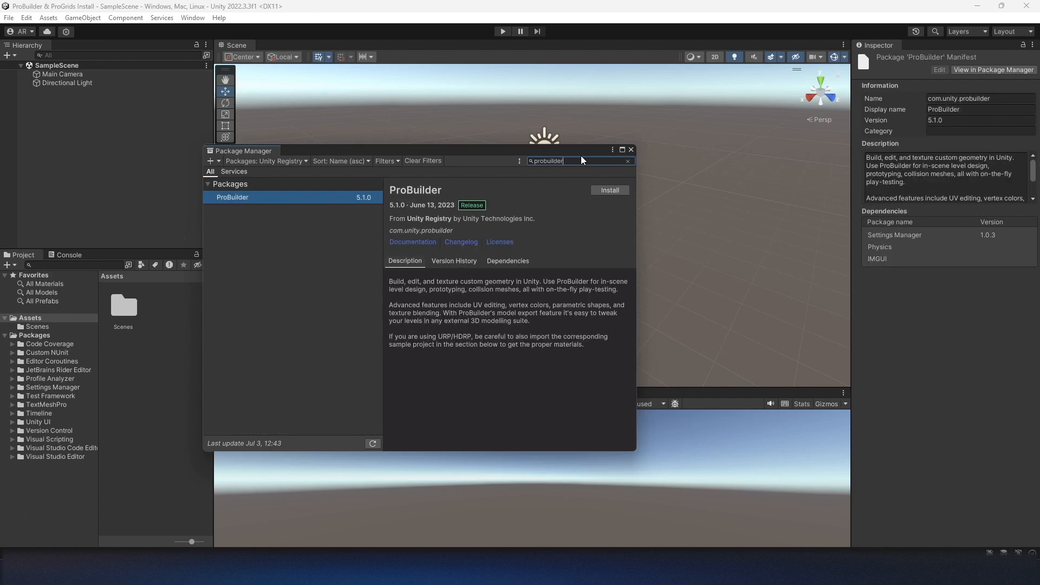
pyautogui.click(607, 191)
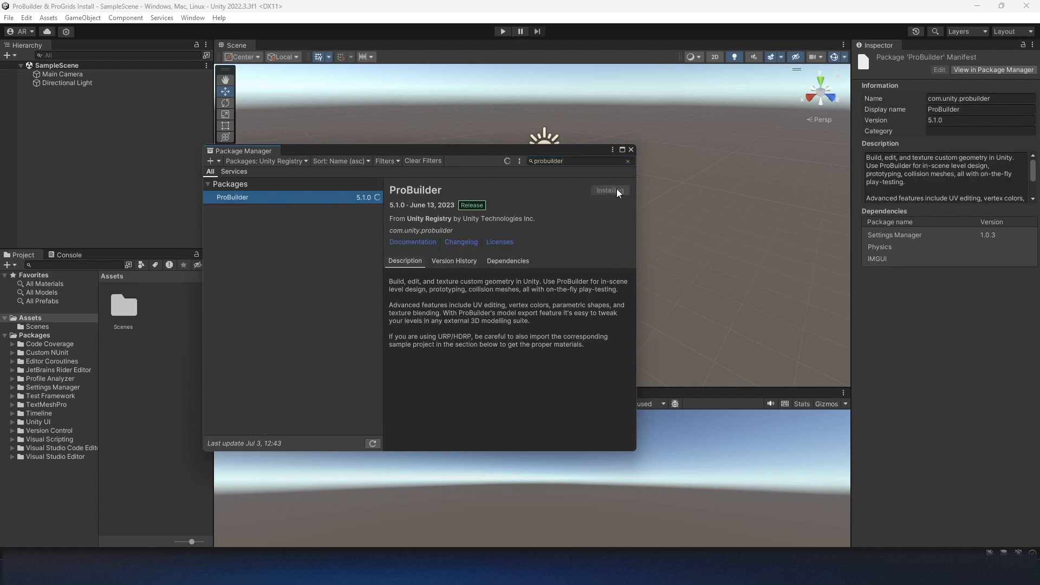
pyautogui.click(607, 191)
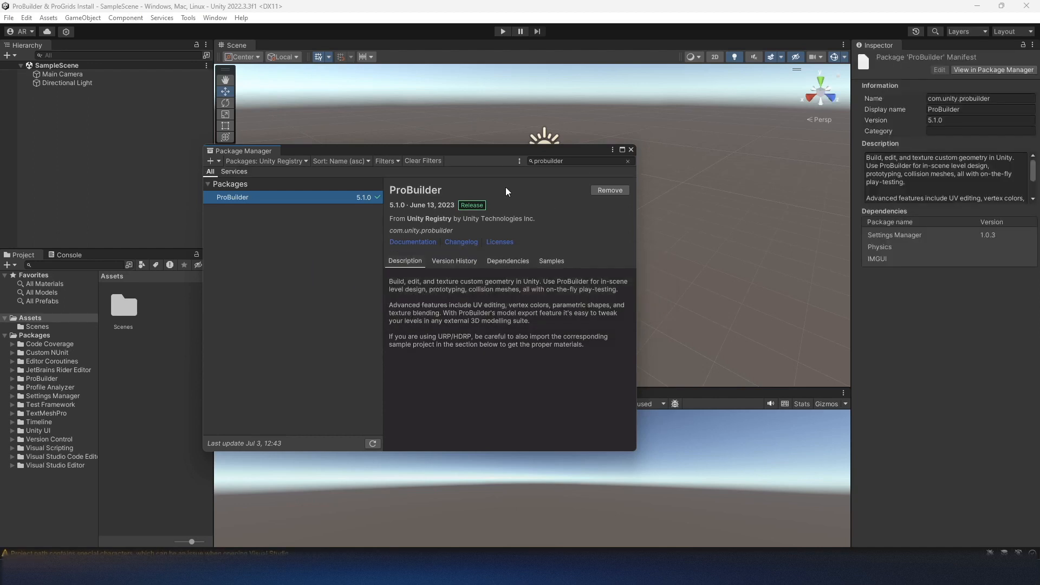
# Search the registry for 'progrids', finding no results, and clear the search
pyautogui.click(627, 160)
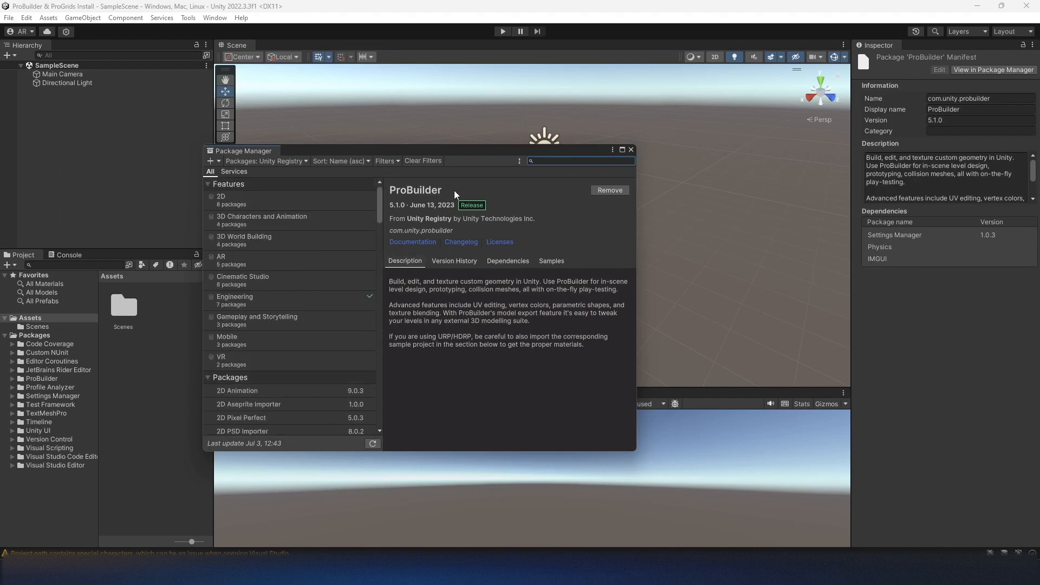
pyautogui.write('progrids')
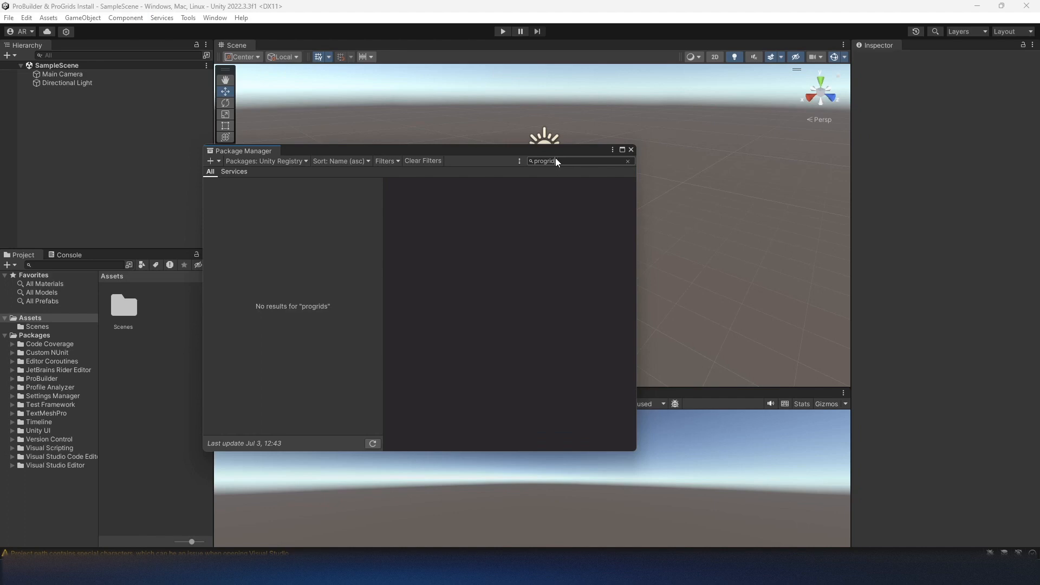
pyautogui.click(627, 161)
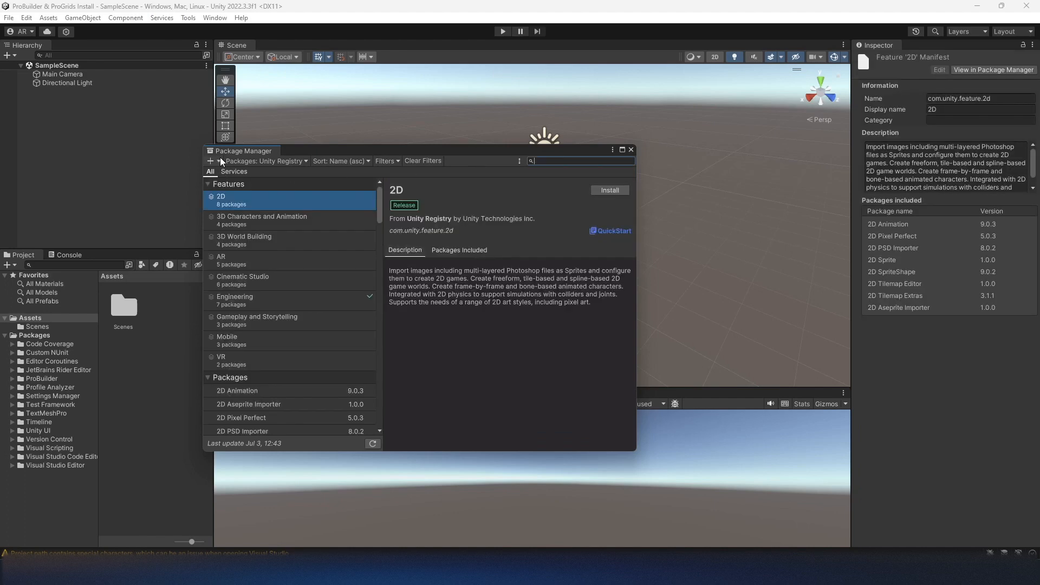
# Add the package com.unity.progrids by name, installing ProGrids 3.0.3-preview.6
pyautogui.click(211, 161)
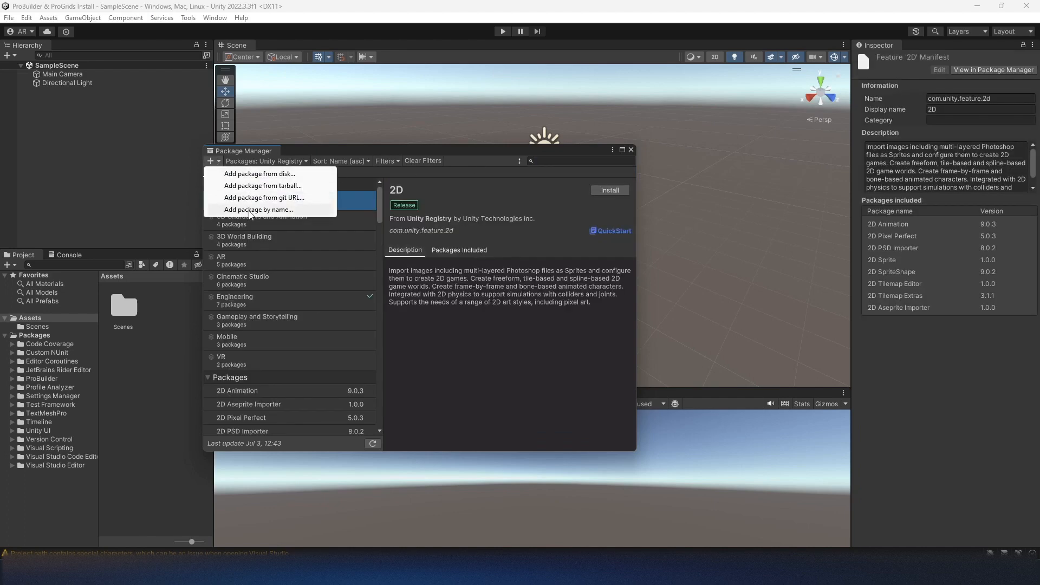
pyautogui.click(258, 210)
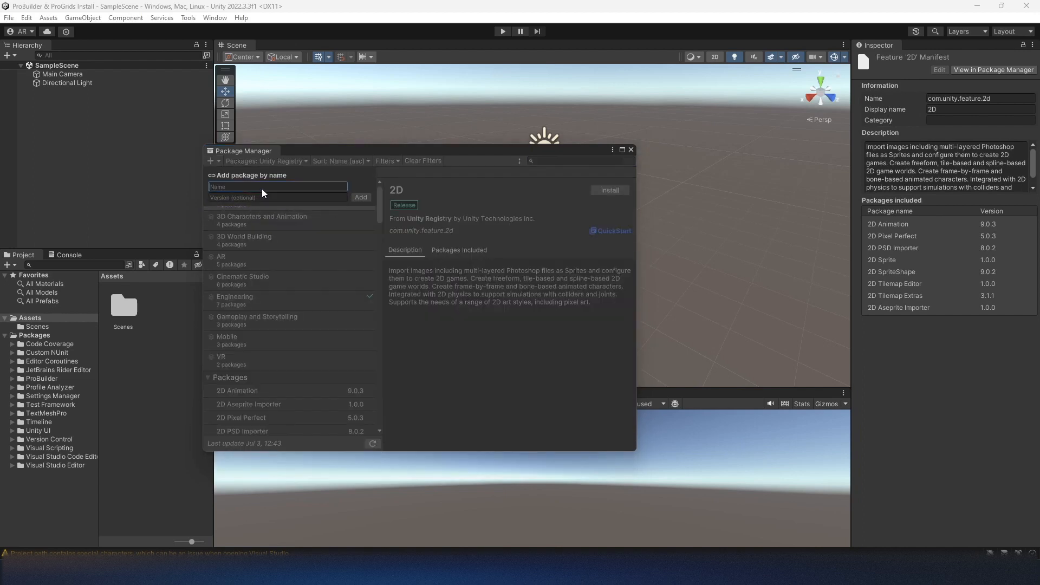
pyautogui.write('com.')
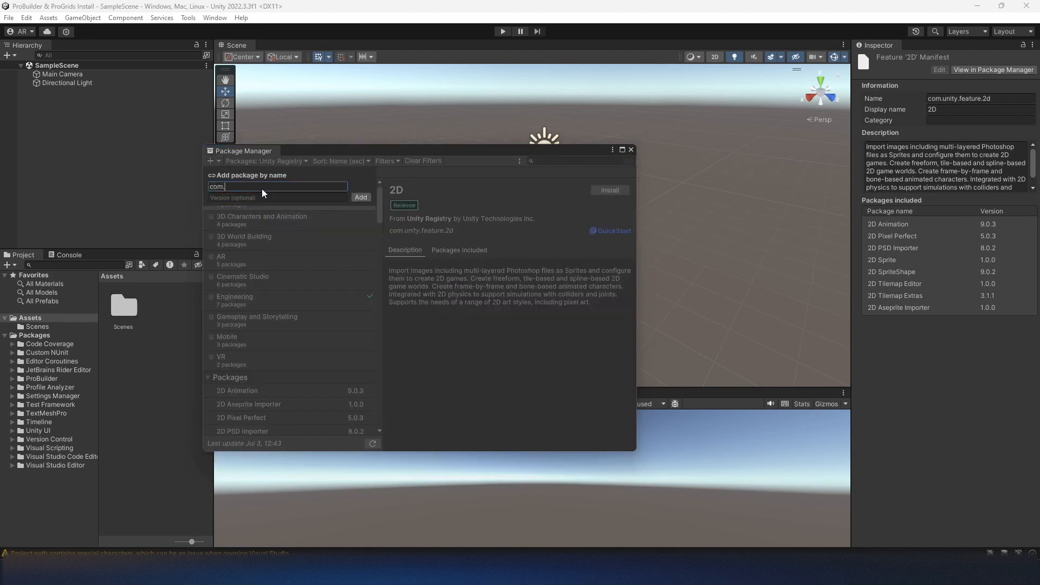
pyautogui.write('unity.')
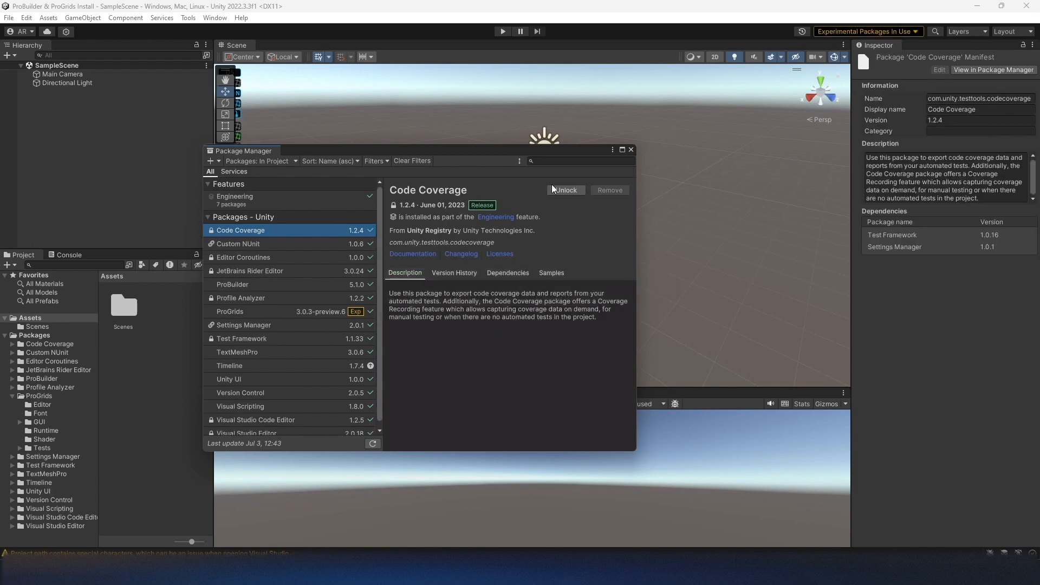
# Close the Package Manager and browse the ProBuilder package's files under Packages
pyautogui.click(629, 150)
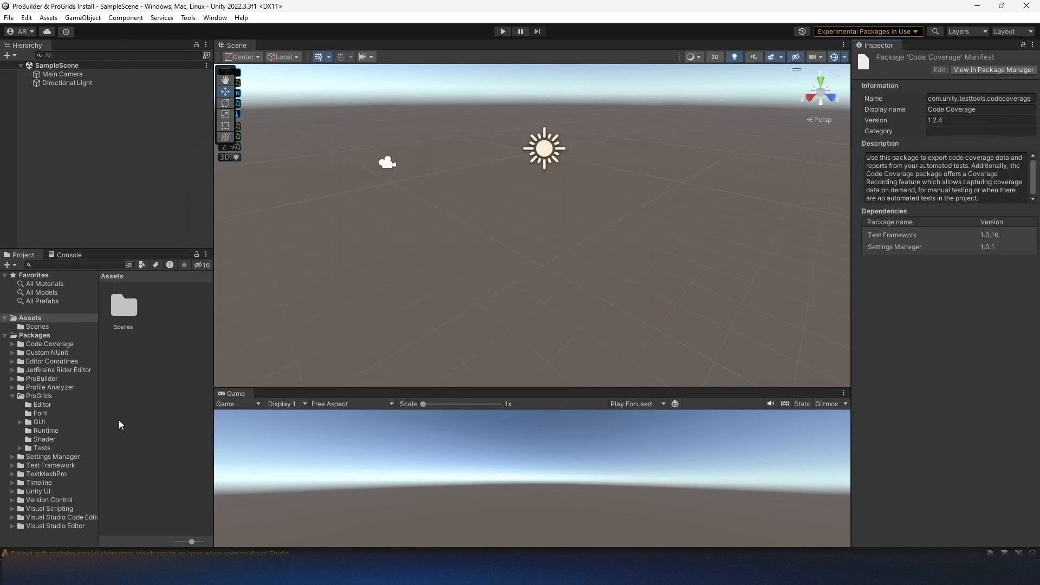
pyautogui.click(39, 395)
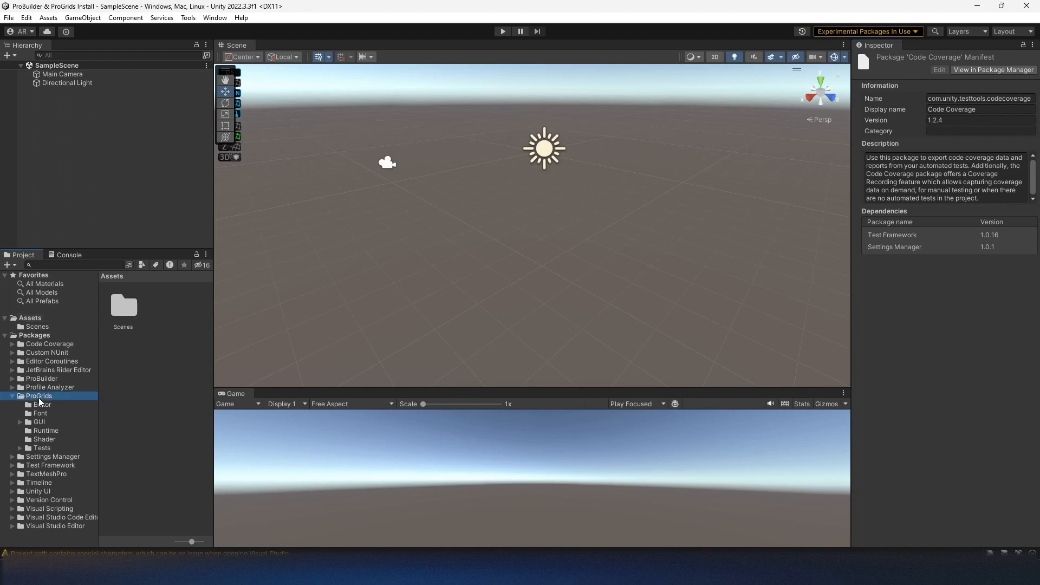
pyautogui.click(42, 378)
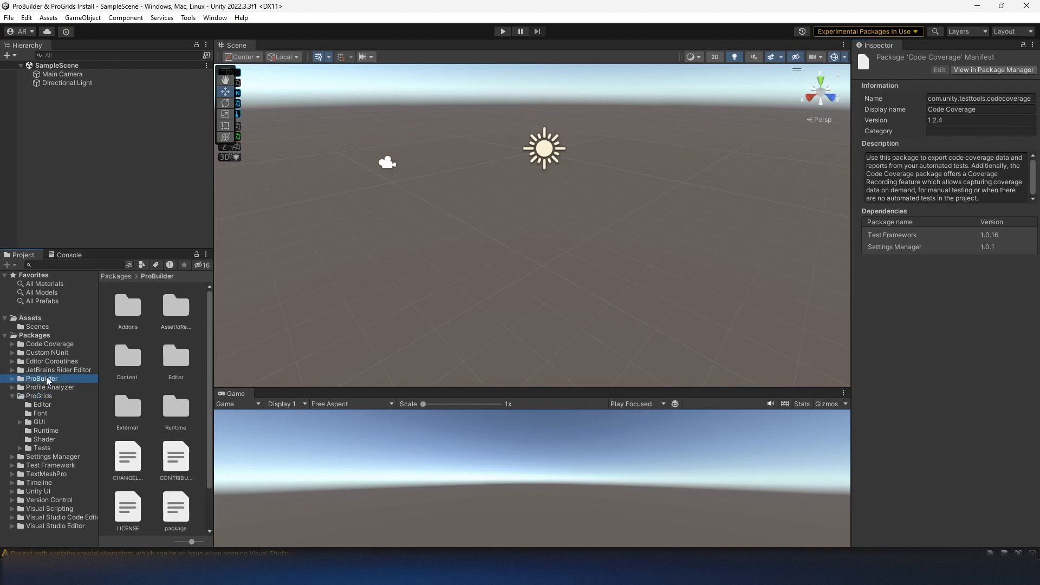